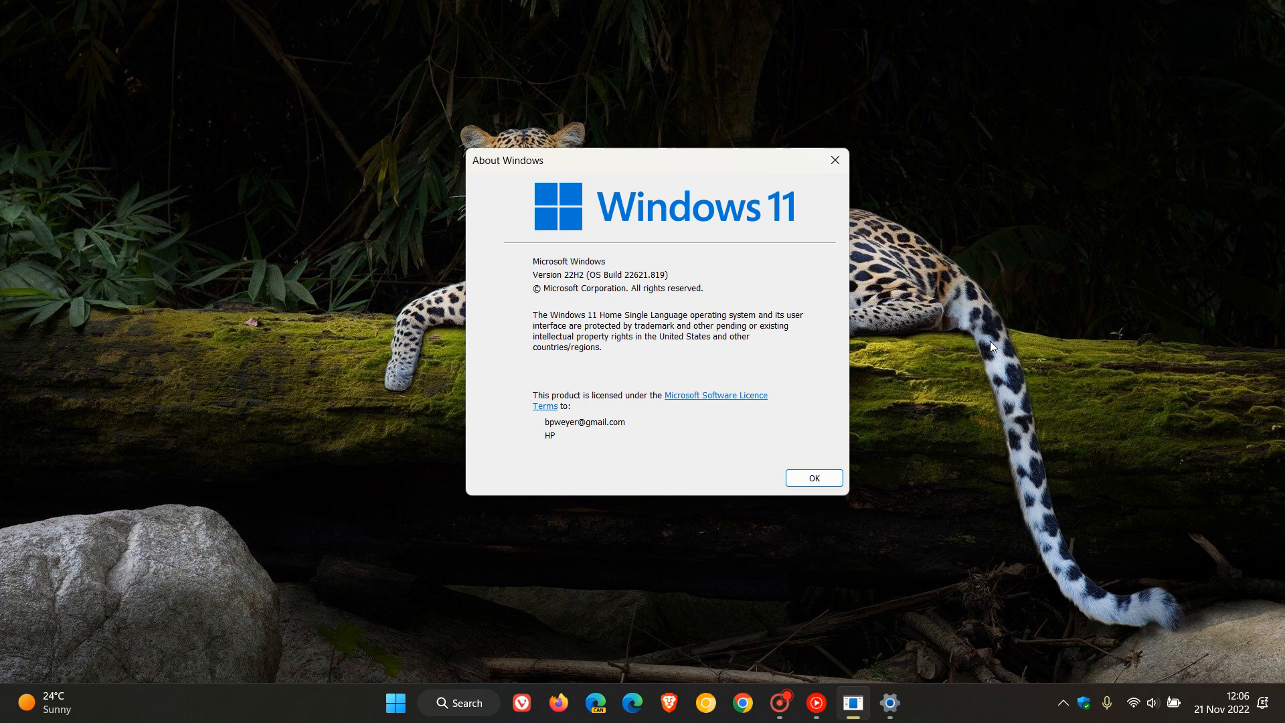
pyautogui.moveTo(972, 349)
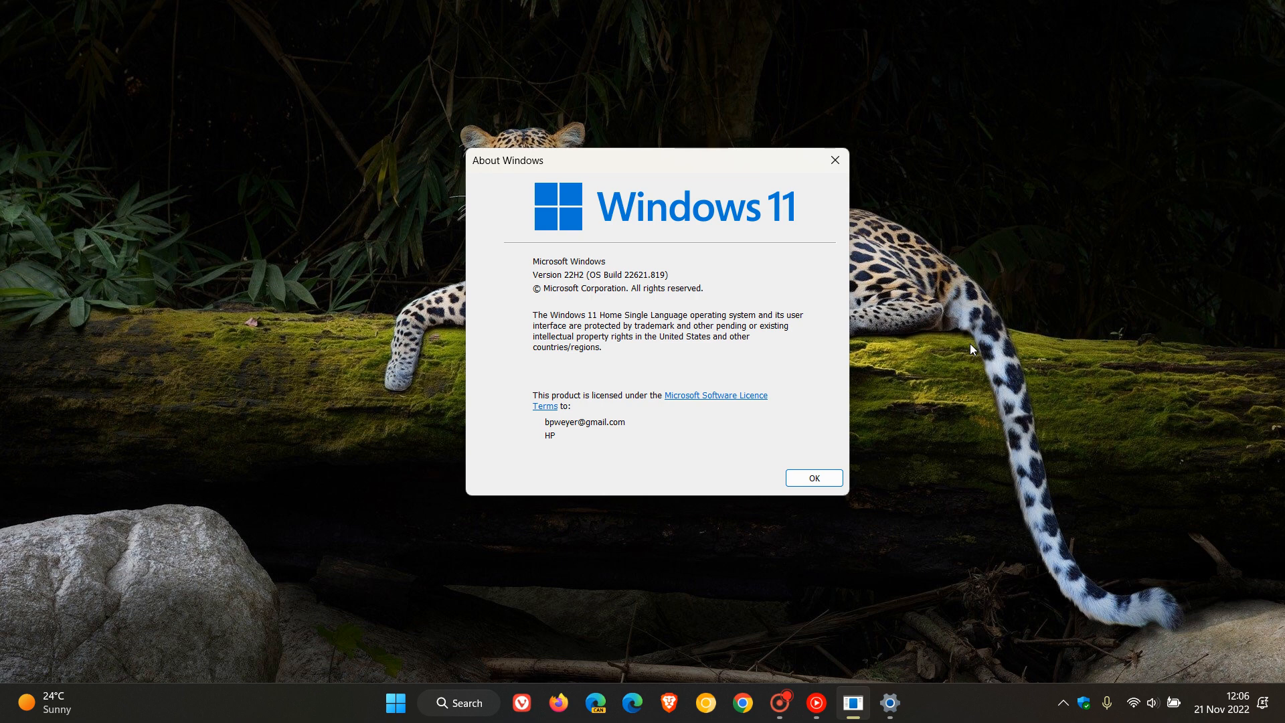
pyautogui.moveTo(920, 347)
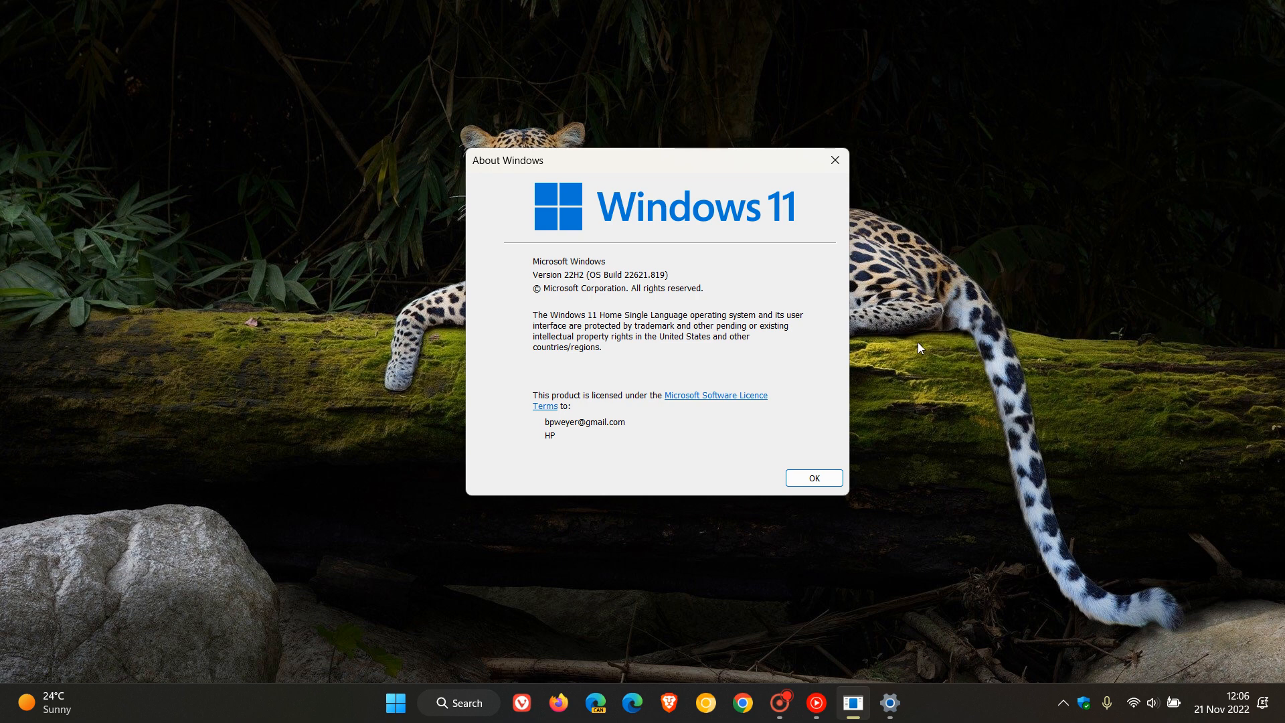
pyautogui.moveTo(536, 251)
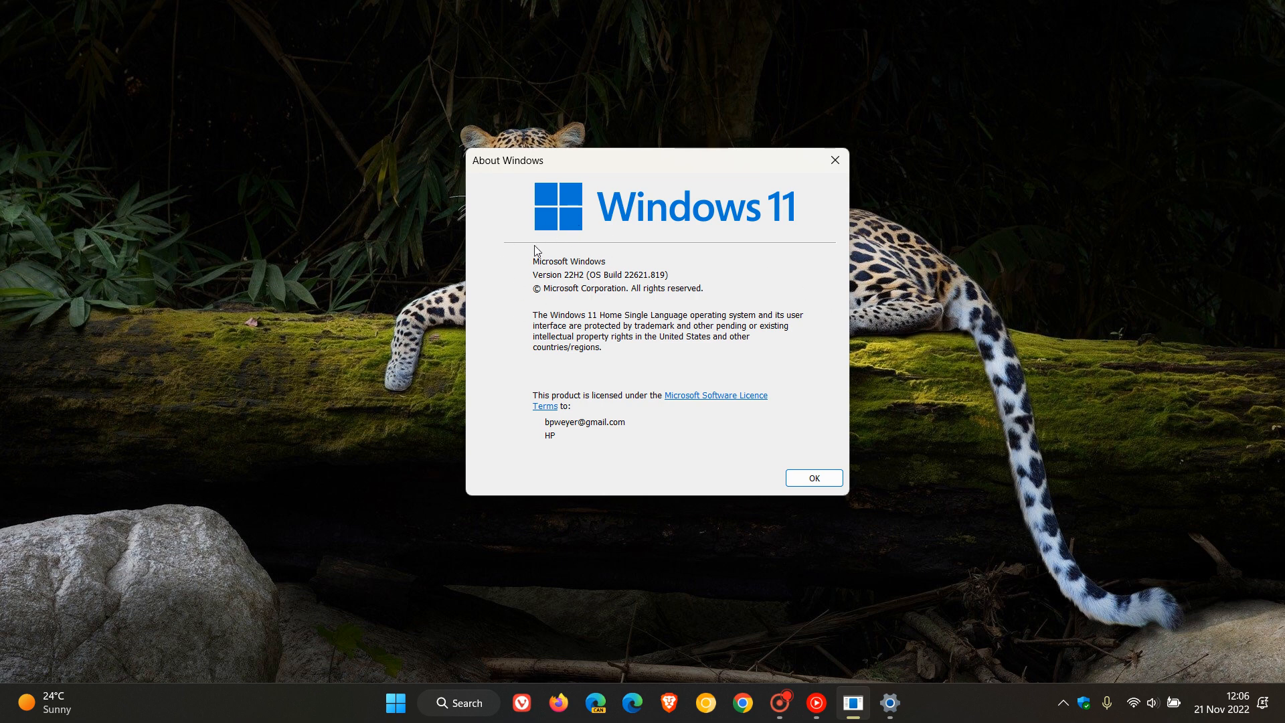
pyautogui.moveTo(587, 285)
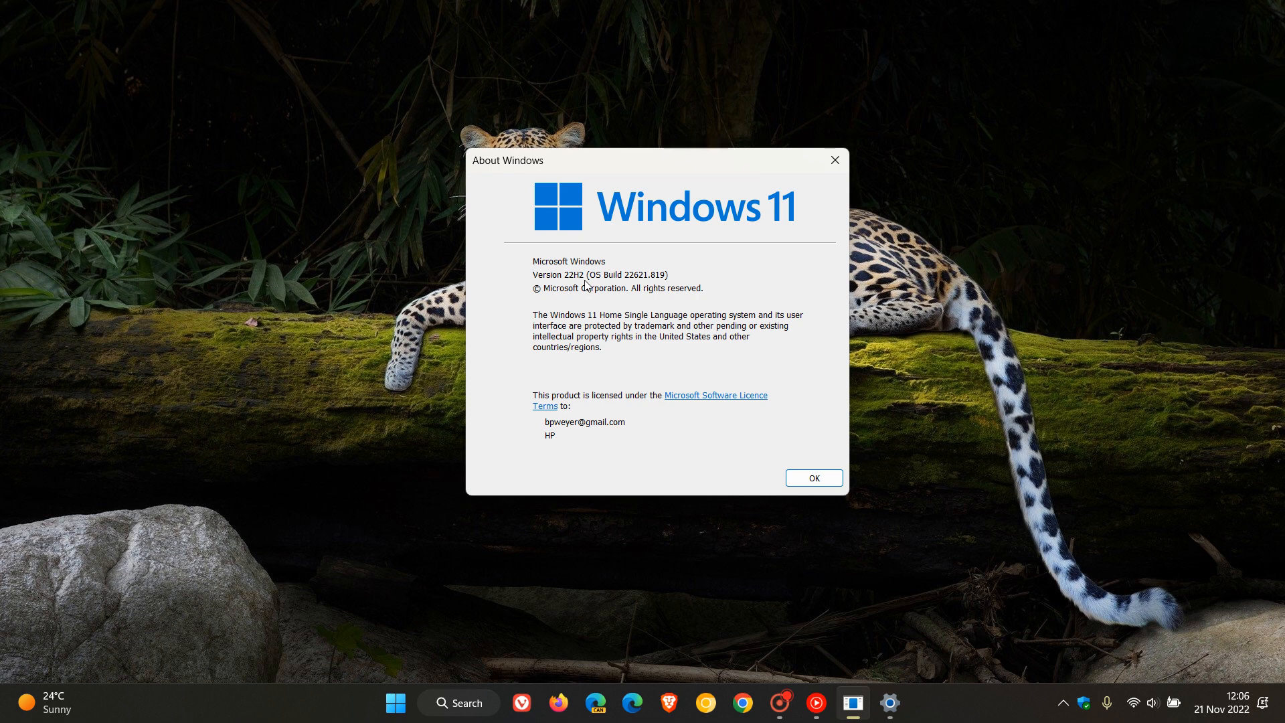
pyautogui.moveTo(786, 299)
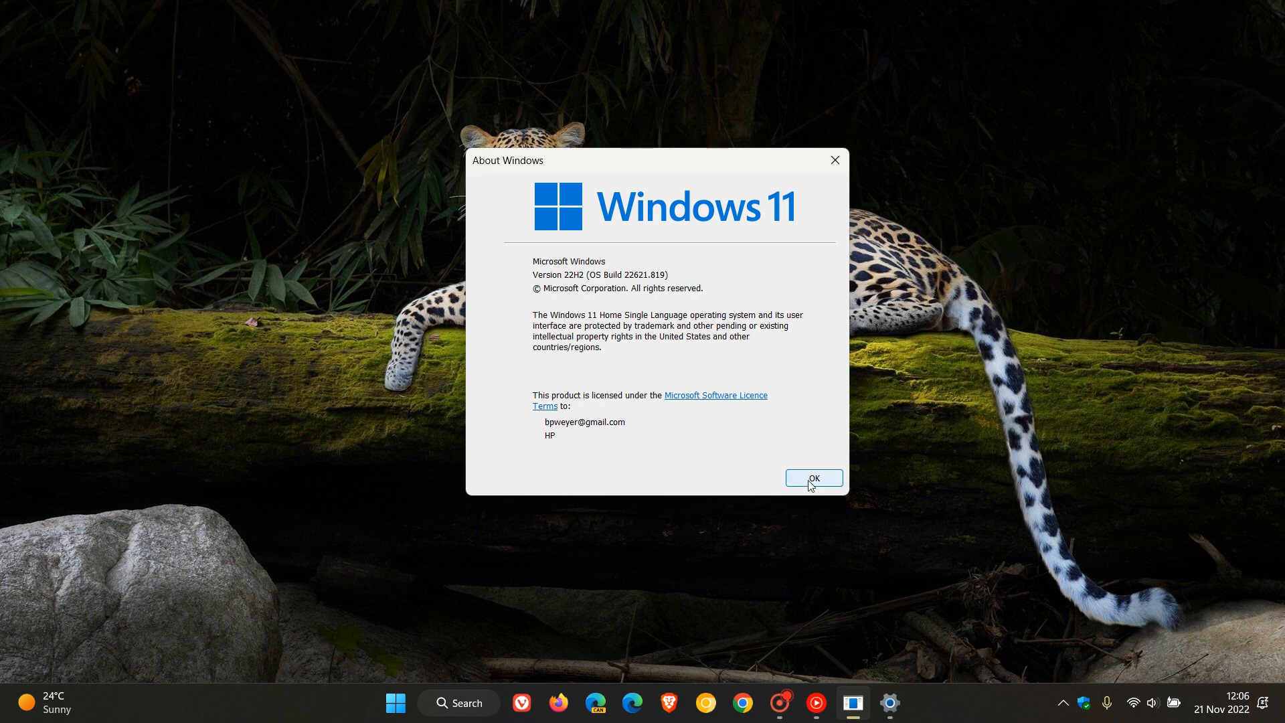
# Step: Dismiss the About Windows dialog with OK, leaving a clear desktop
pyautogui.click(812, 478)
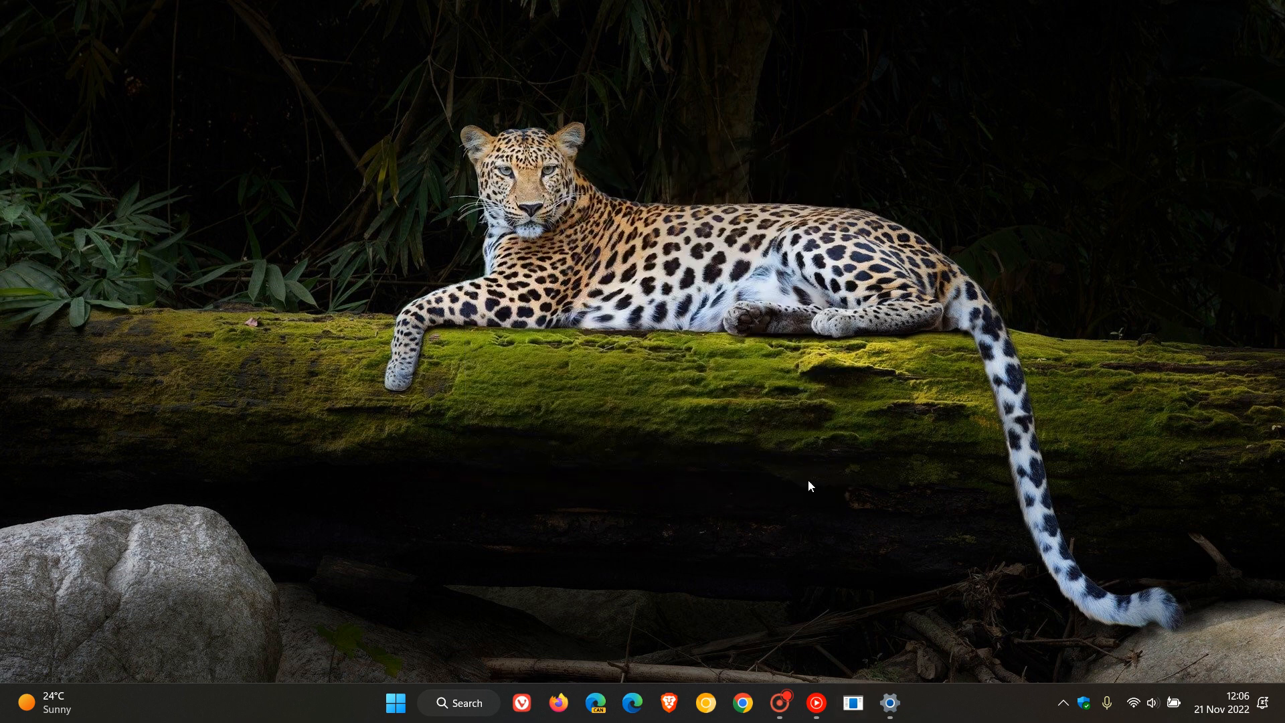
pyautogui.moveTo(828, 305)
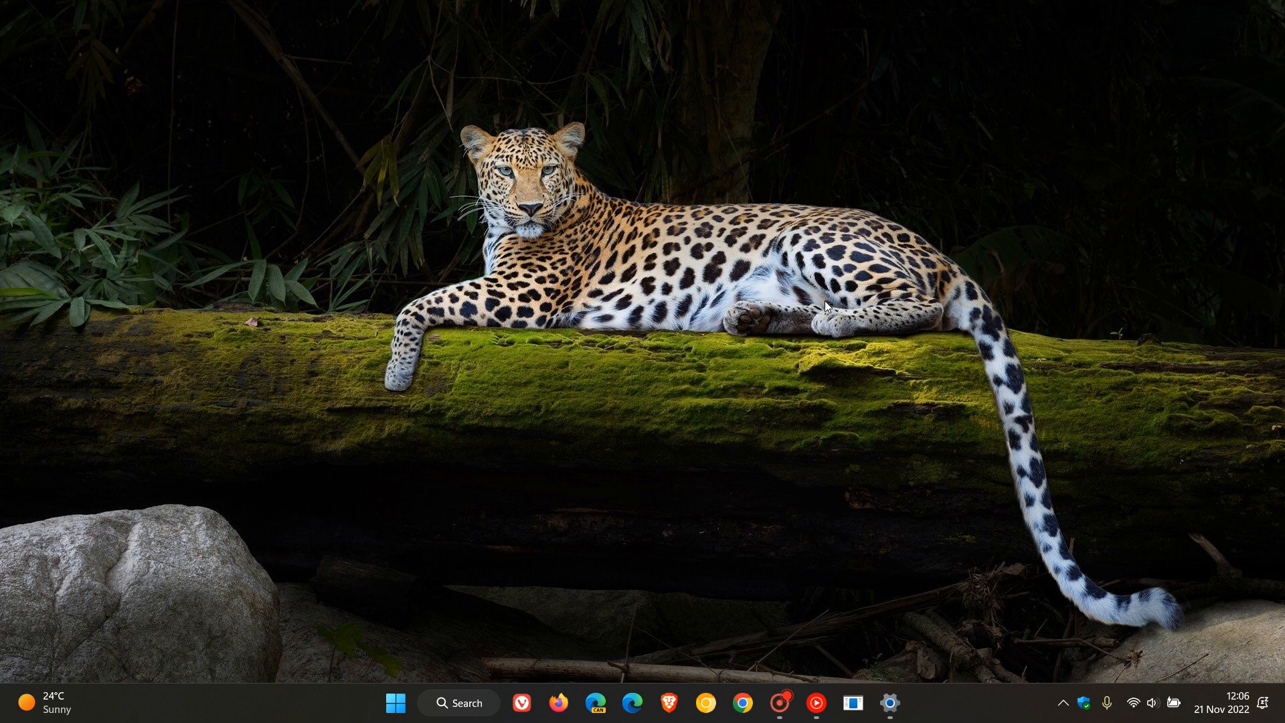
pyautogui.moveTo(590, 369)
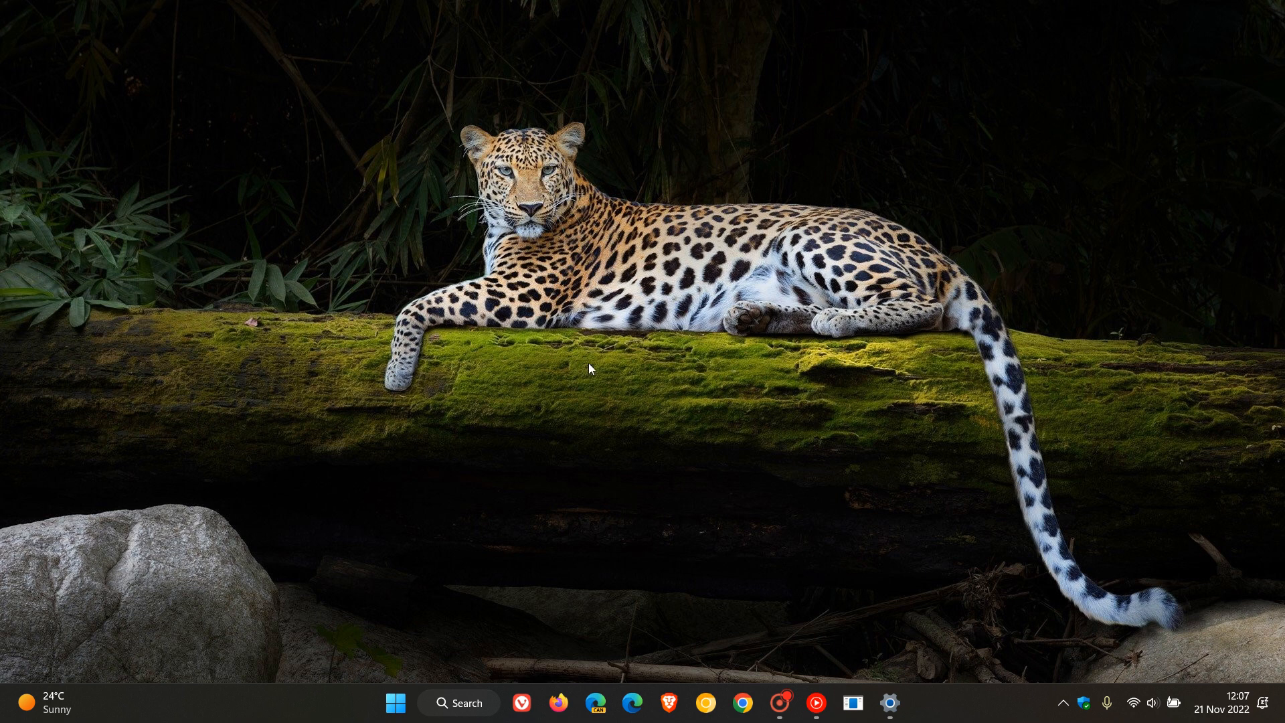
pyautogui.moveTo(871, 387)
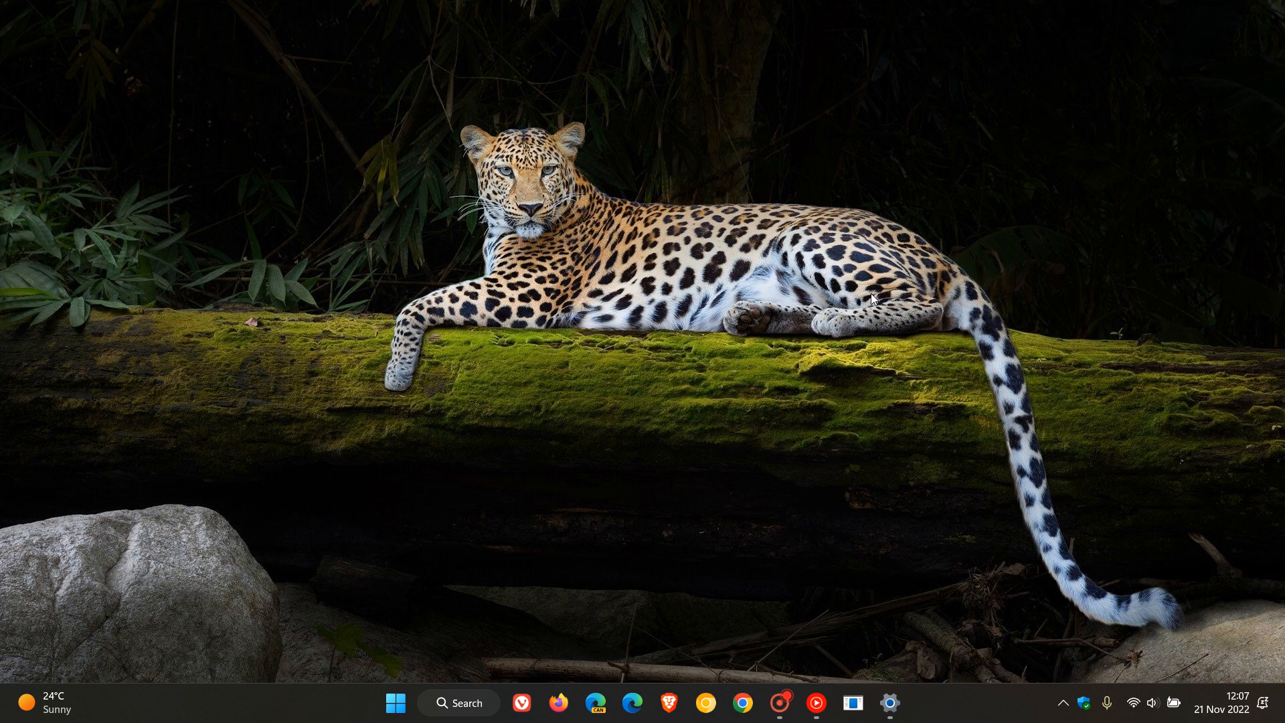
pyautogui.moveTo(1221, 711)
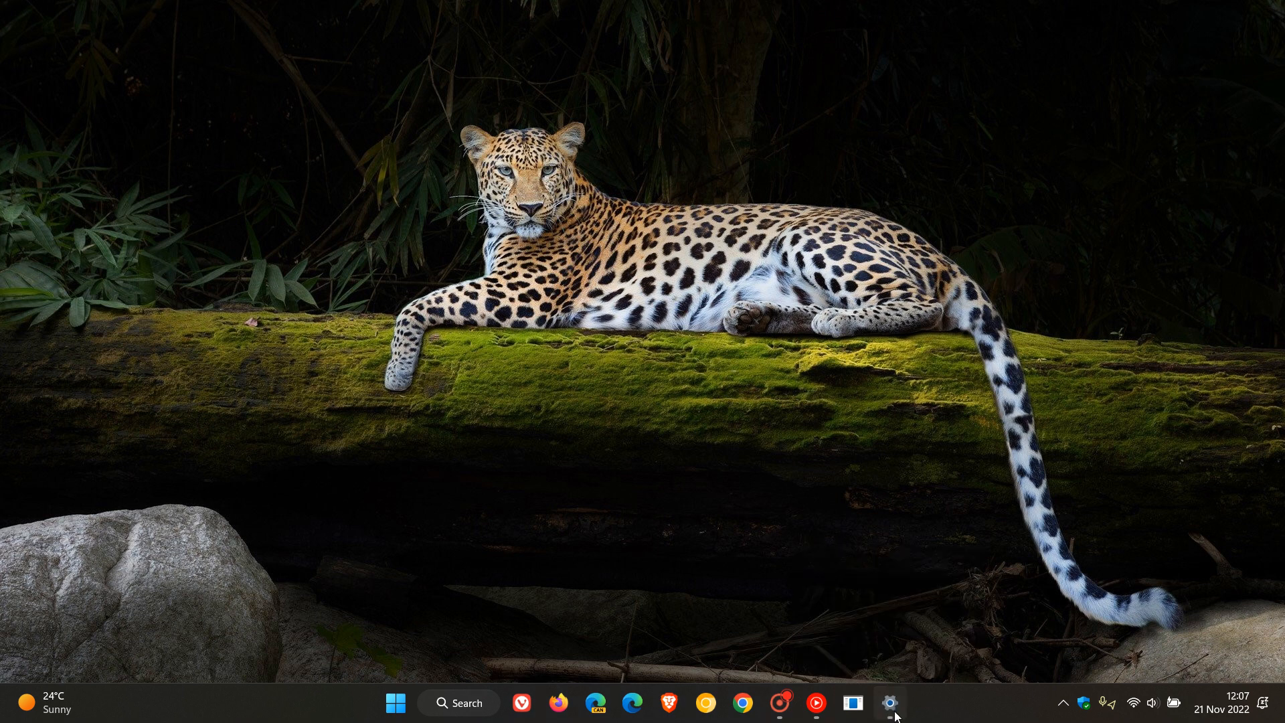
# Step: Open Settings from the taskbar on the Windows Update page
pyautogui.click(890, 704)
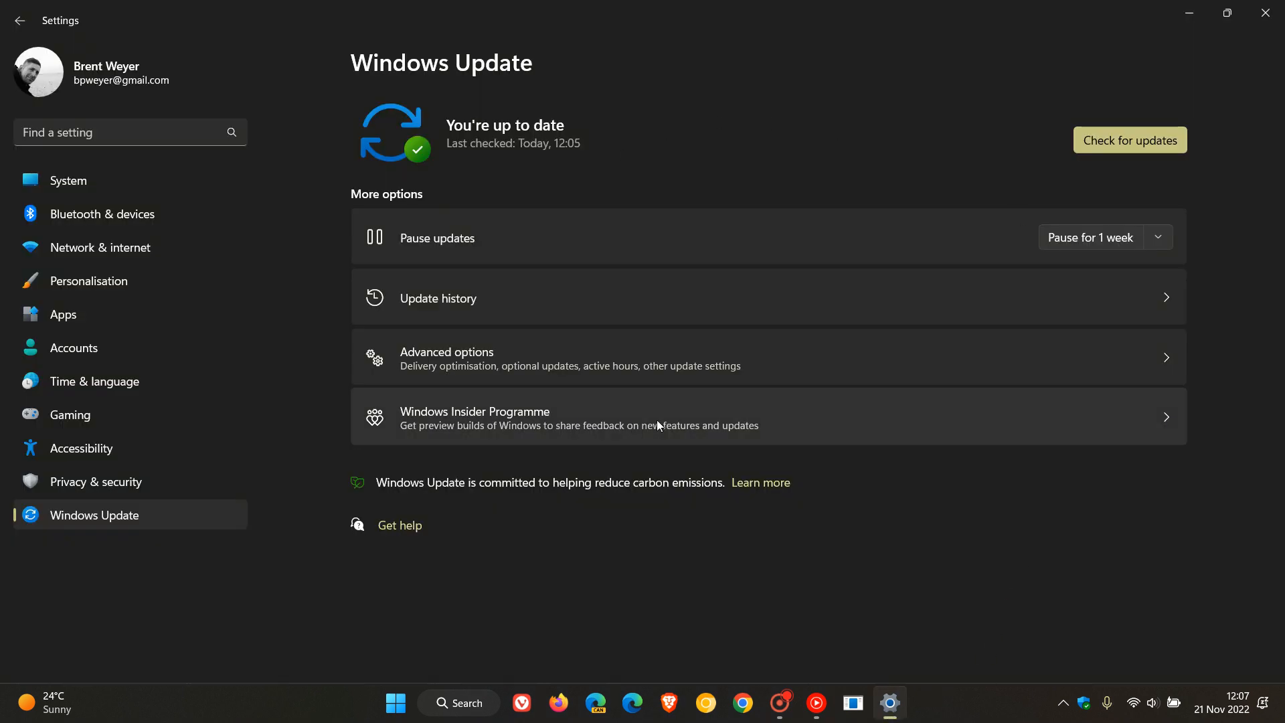
pyautogui.moveTo(866, 235)
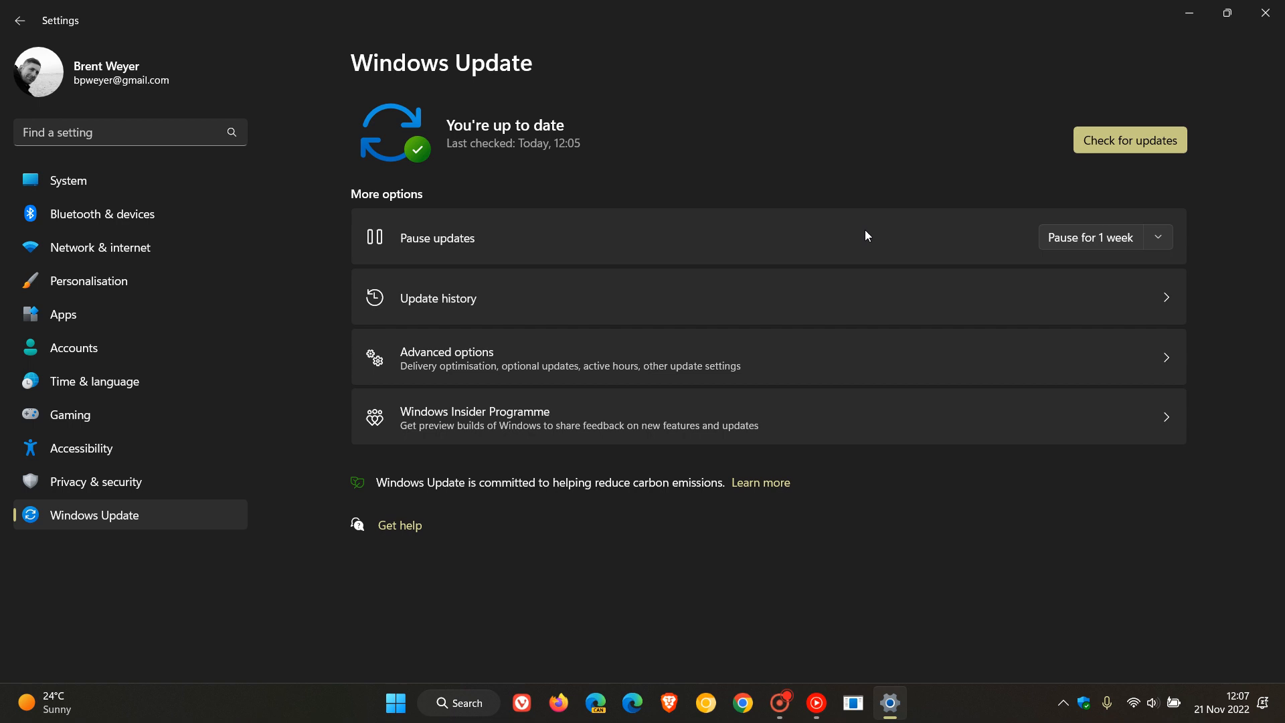
pyautogui.moveTo(952, 197)
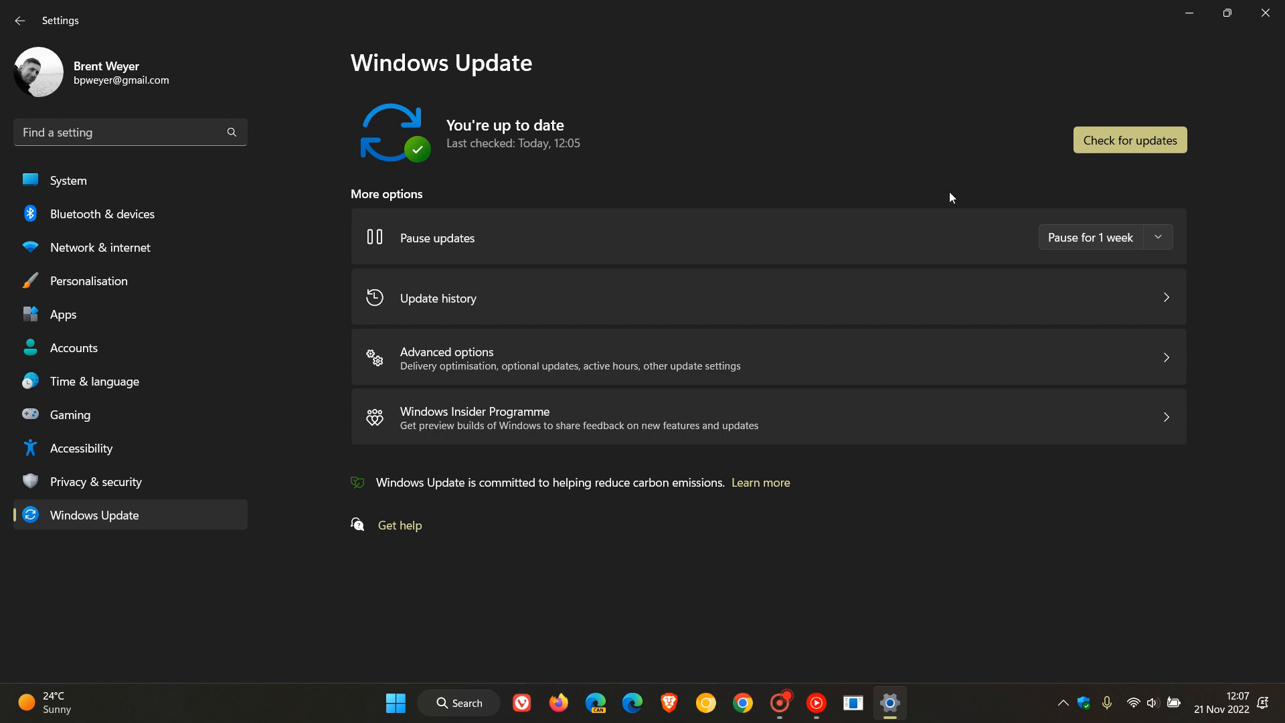
pyautogui.moveTo(910, 212)
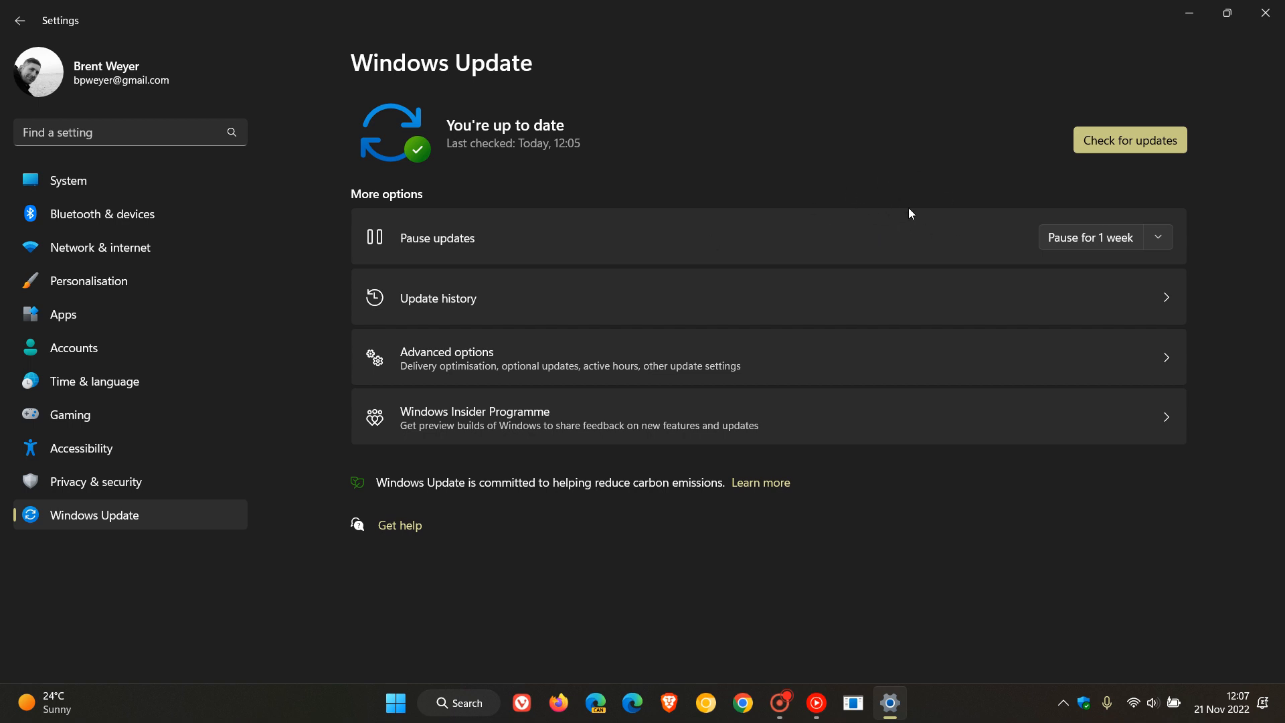
pyautogui.moveTo(1059, 189)
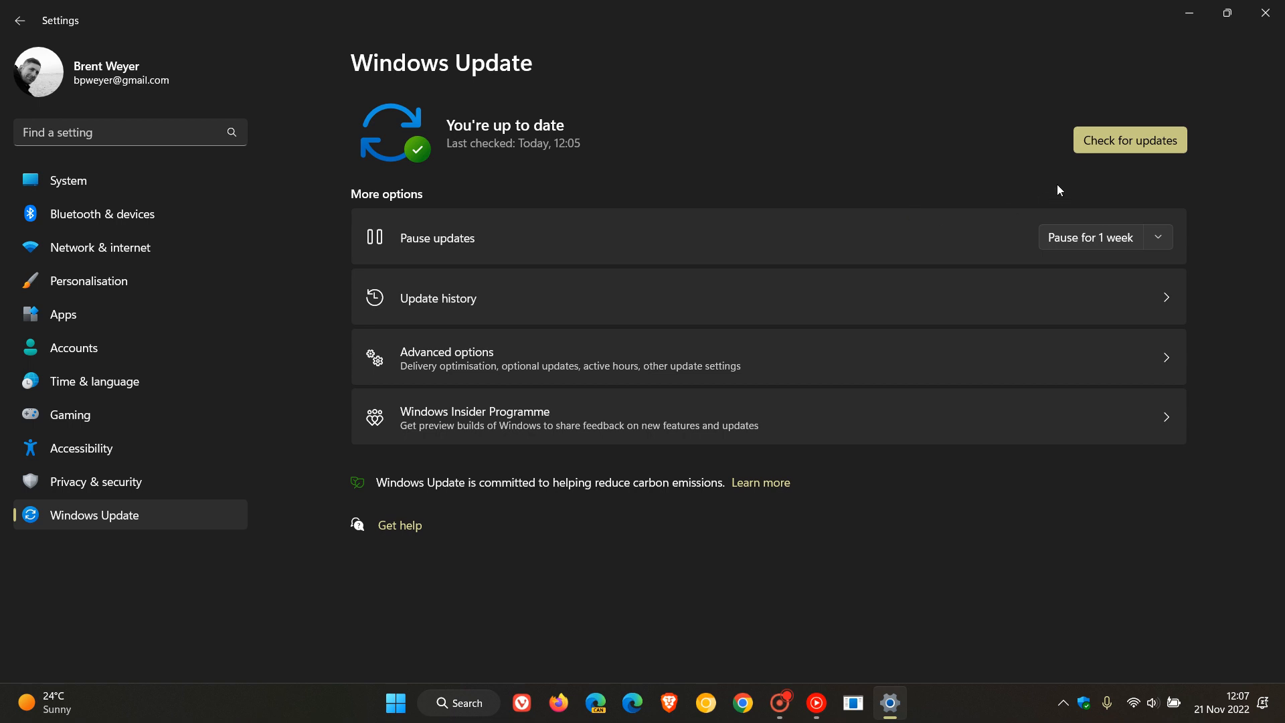
# Step: Run Check for updates repeatedly until the page confirms the PC is up to date
pyautogui.click(1128, 139)
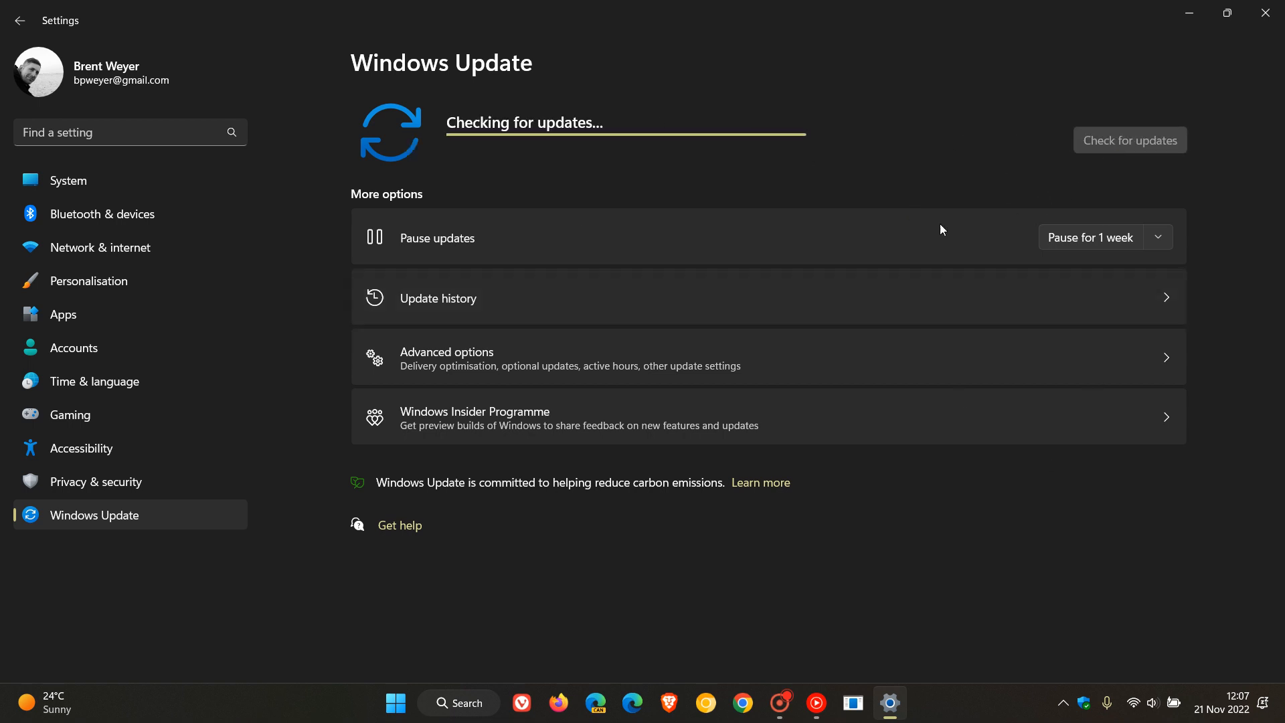
pyautogui.moveTo(922, 543)
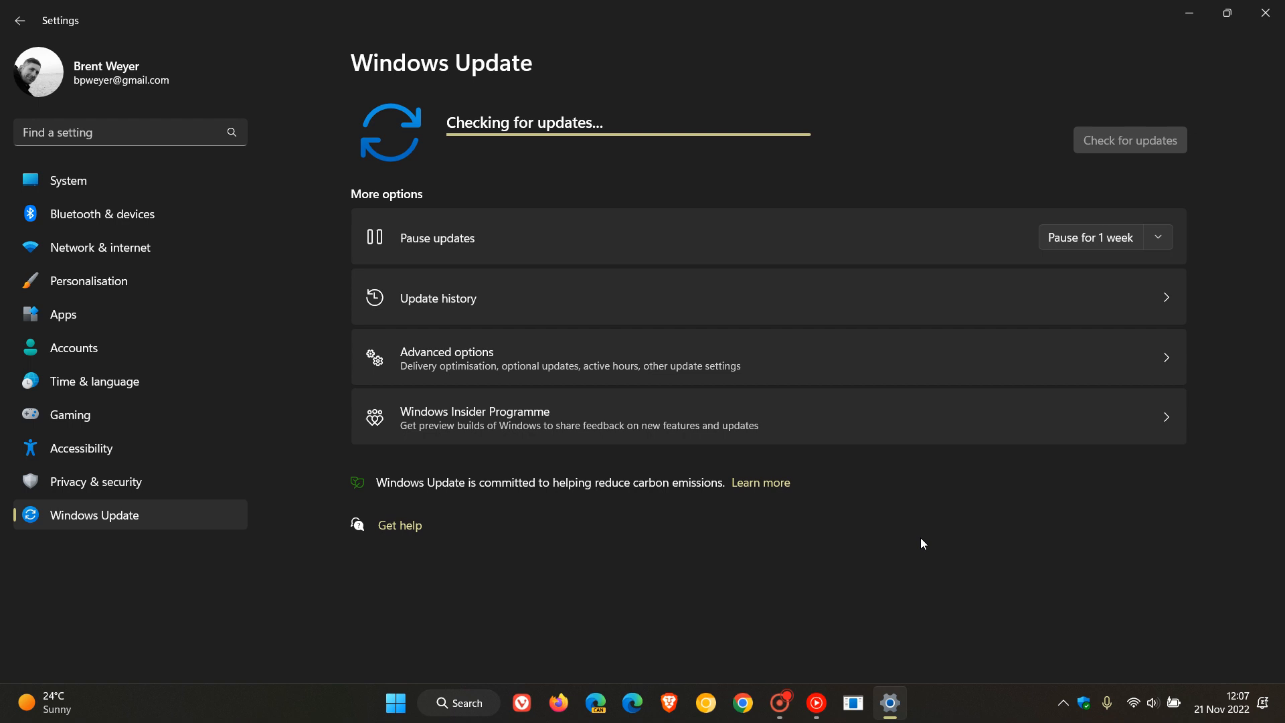
pyautogui.click(1130, 139)
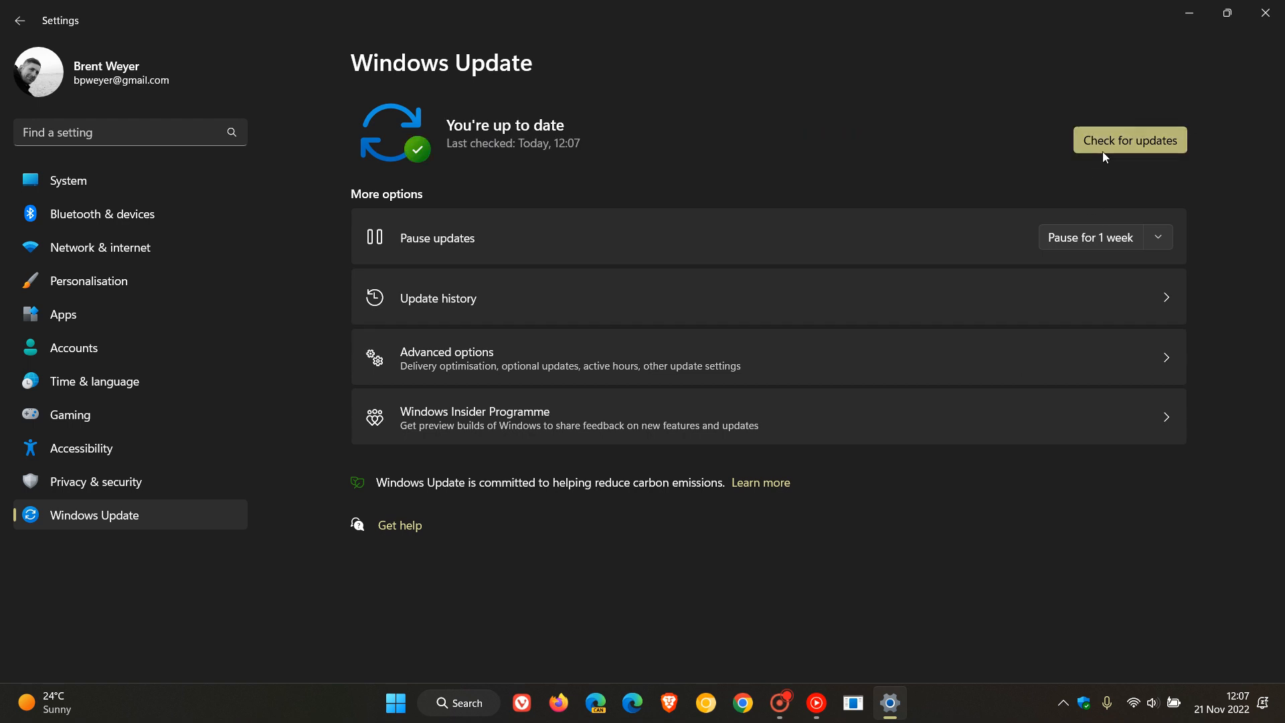
pyautogui.click(1129, 139)
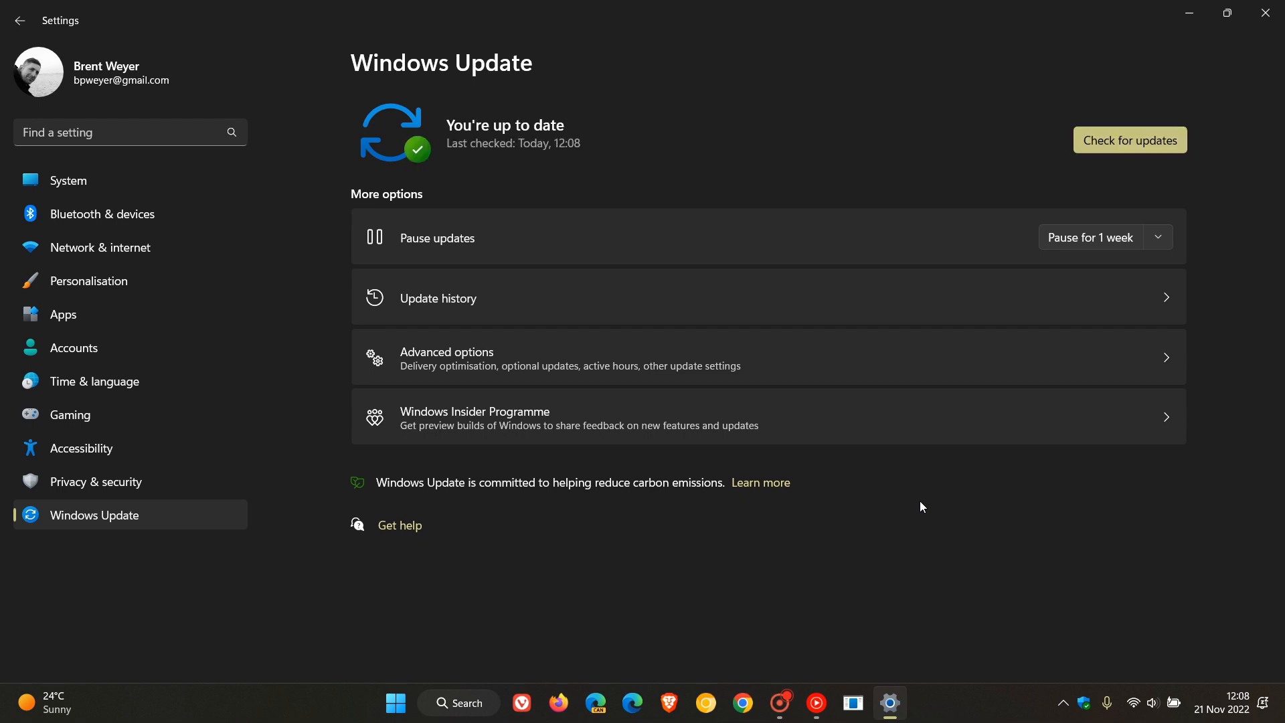
pyautogui.moveTo(1001, 505)
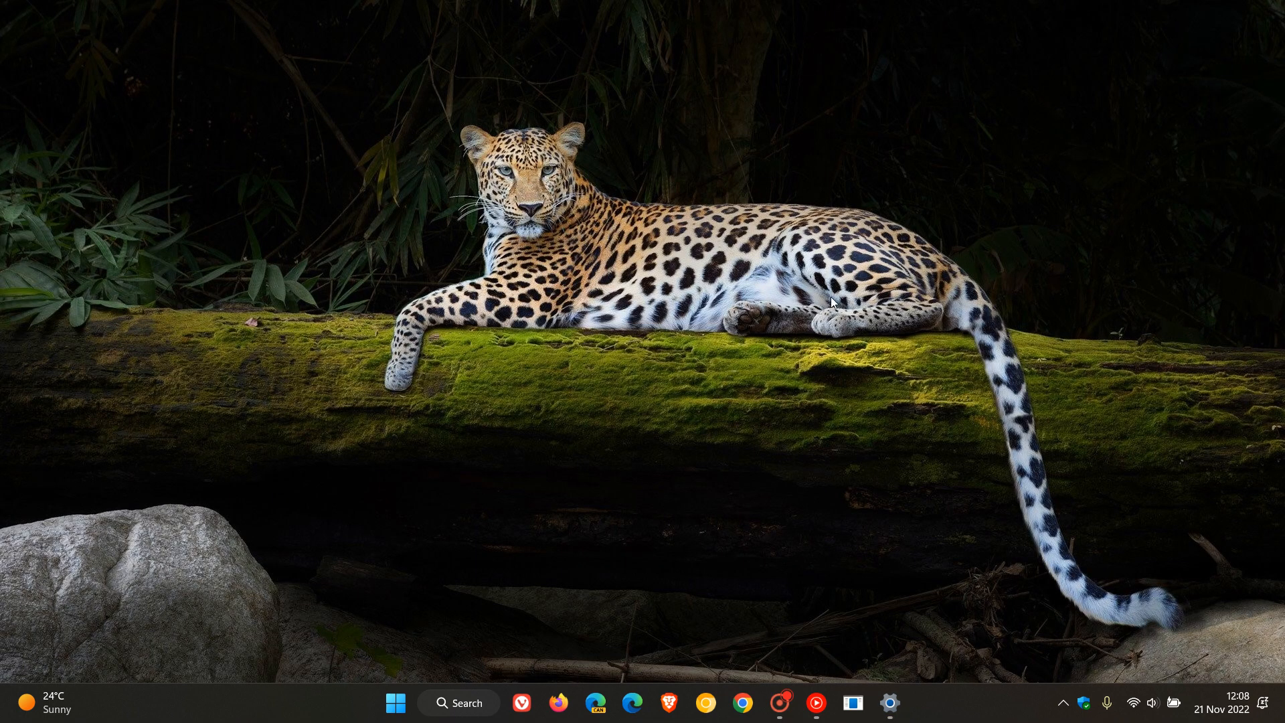
pyautogui.moveTo(887, 294)
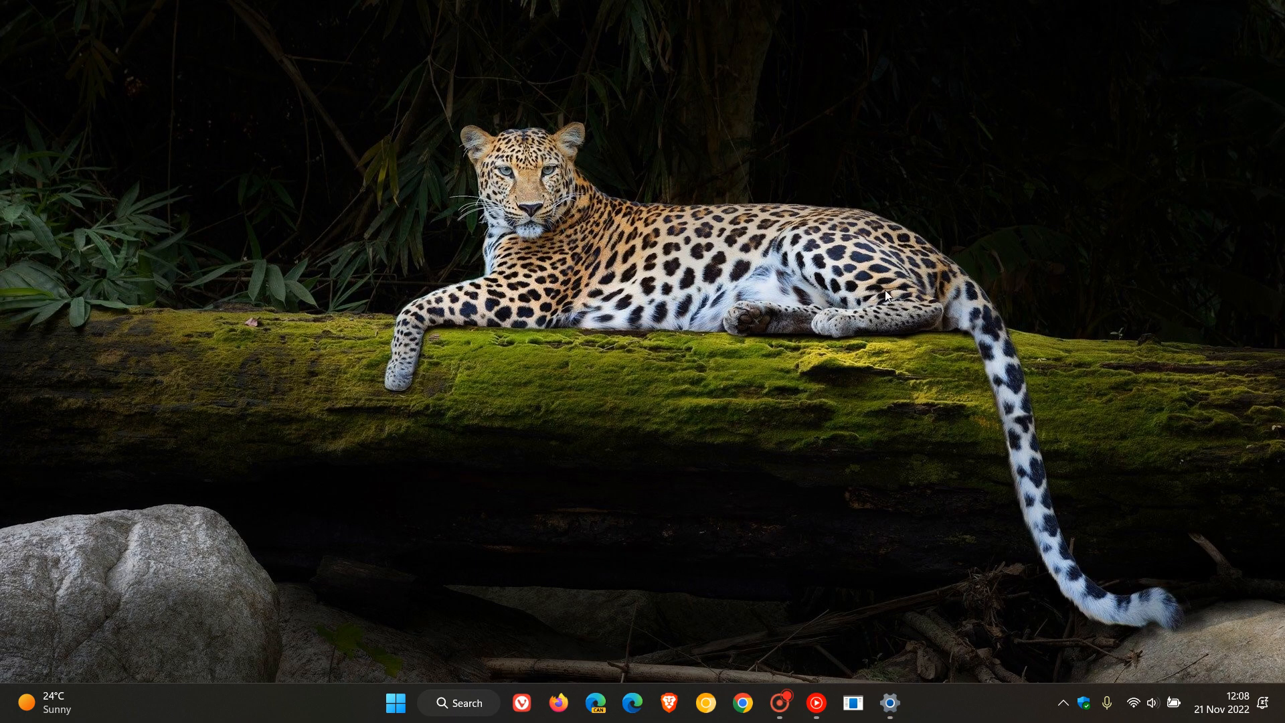